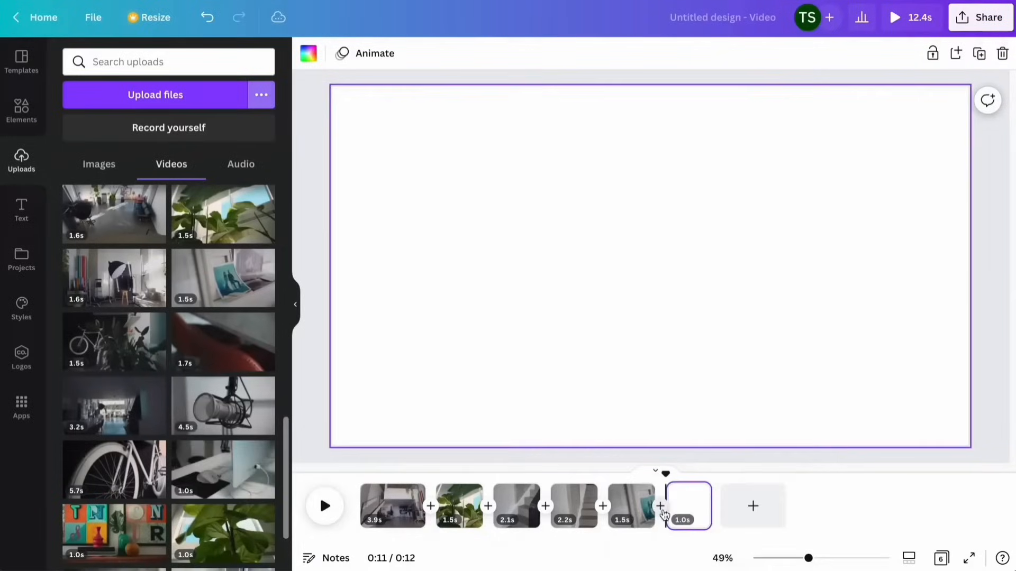
# Step: Add another uploaded clip to the timeline and nudge its position
pyautogui.click(323, 506)
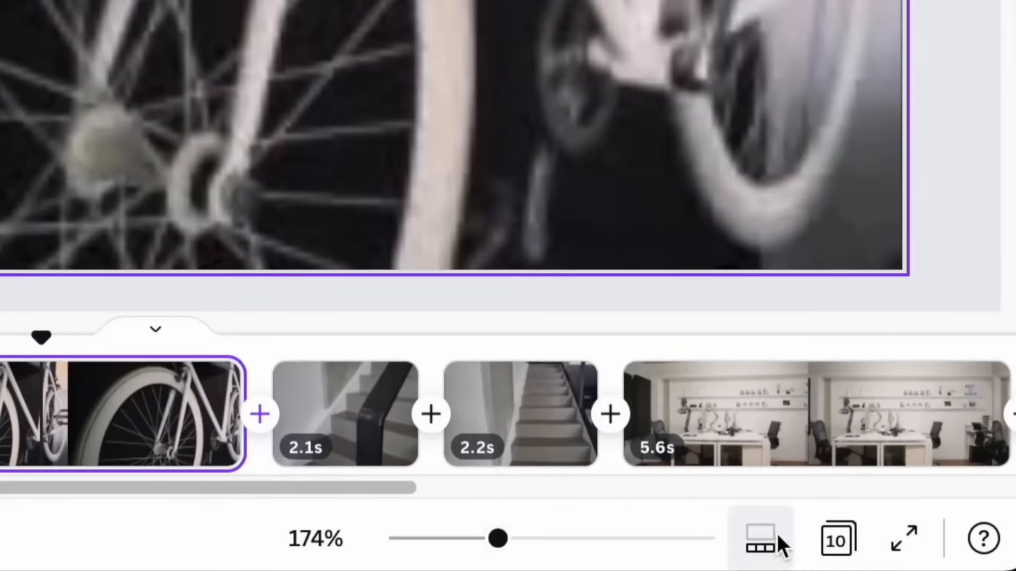
pyautogui.moveTo(497, 539); pyautogui.dragTo(528, 538)
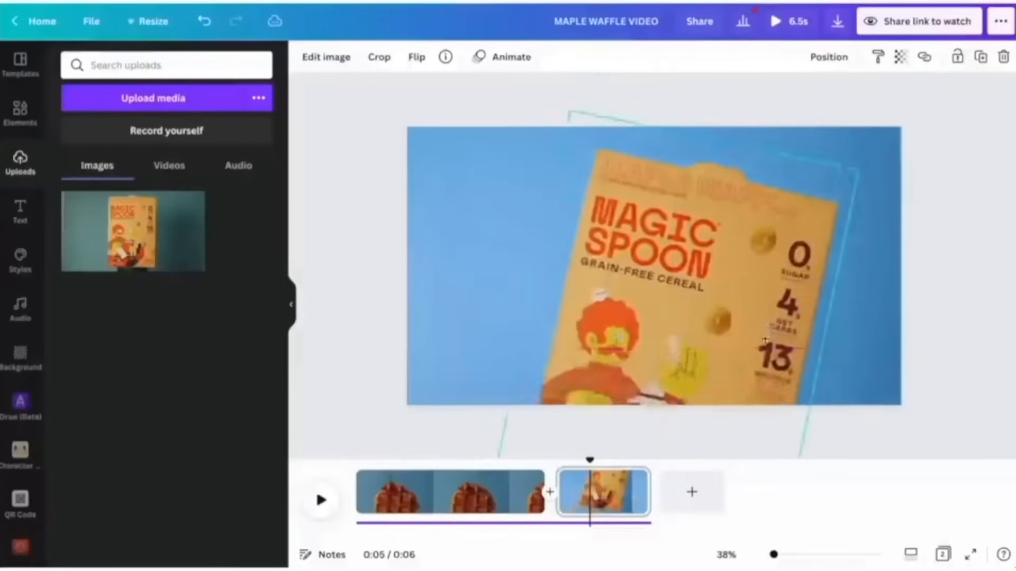
# Step: Add the Magic Spoon cereal image as the second scene after the waffle clip
pyautogui.click(511, 57)
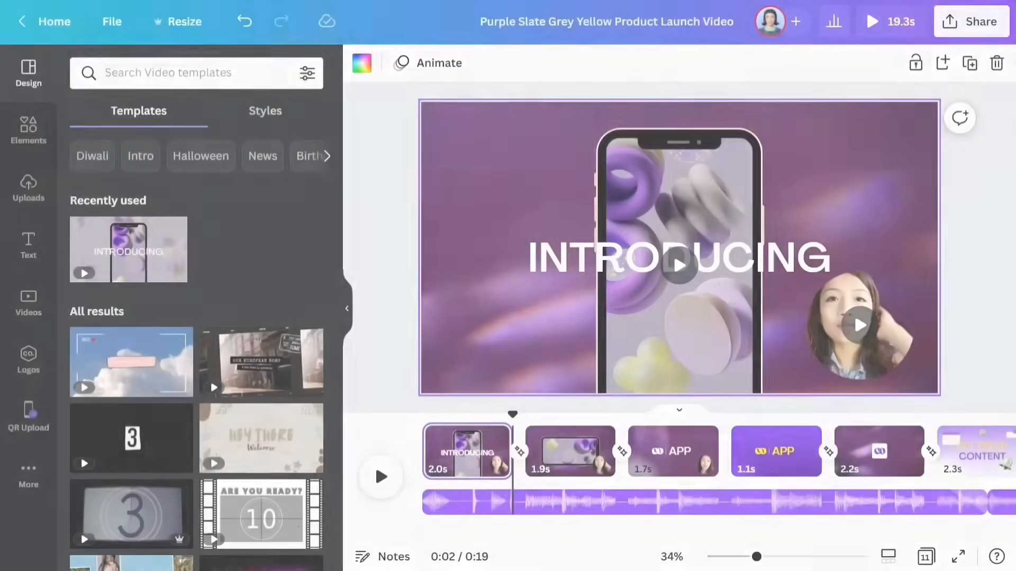
# Step: Preview the product launch video full screen and return to the editor
pyautogui.click(871, 21)
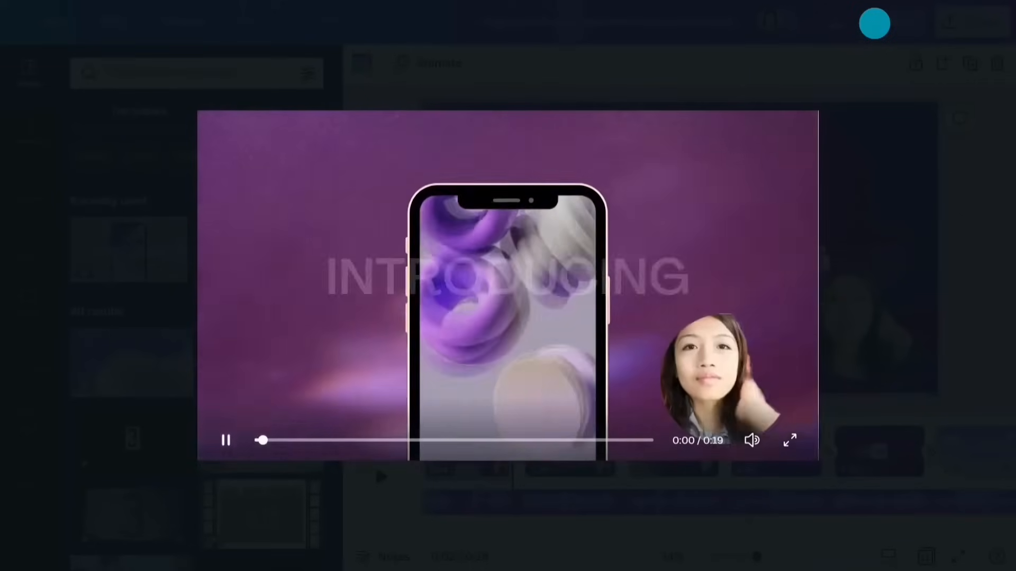
pyautogui.click(788, 441)
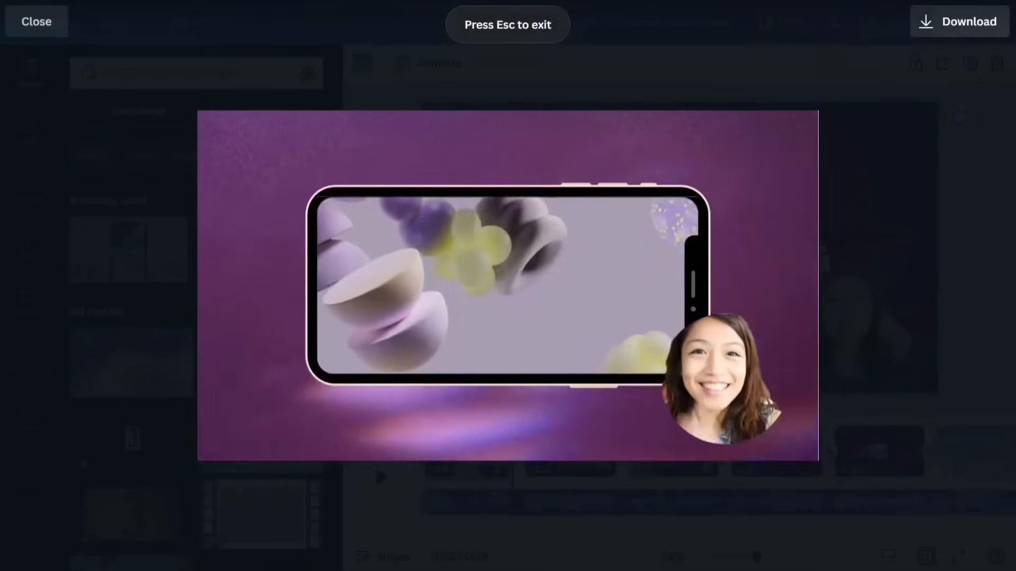
pyautogui.click(36, 21)
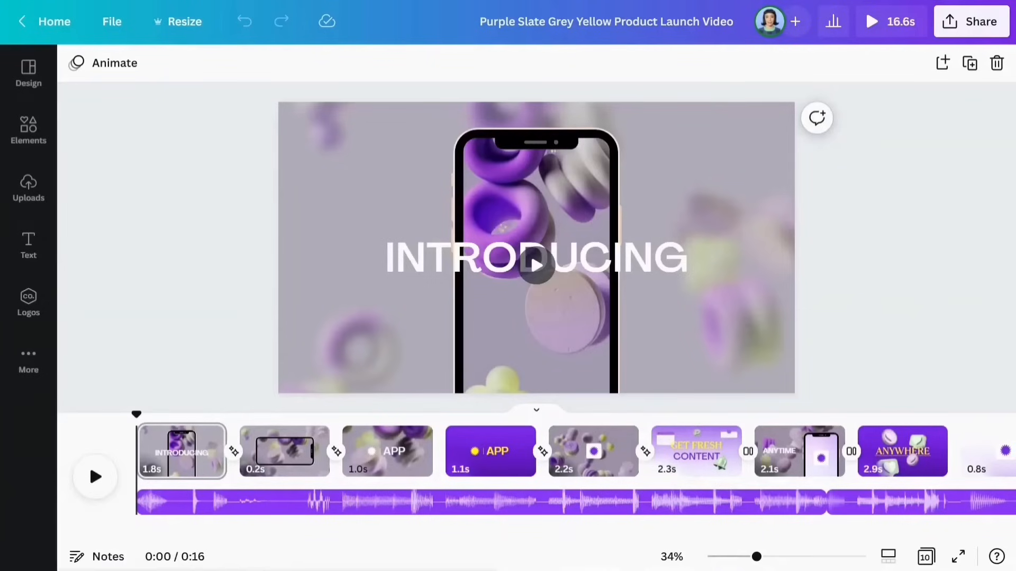
# Step: Search the Elements library for 'light background'
pyautogui.click(29, 130)
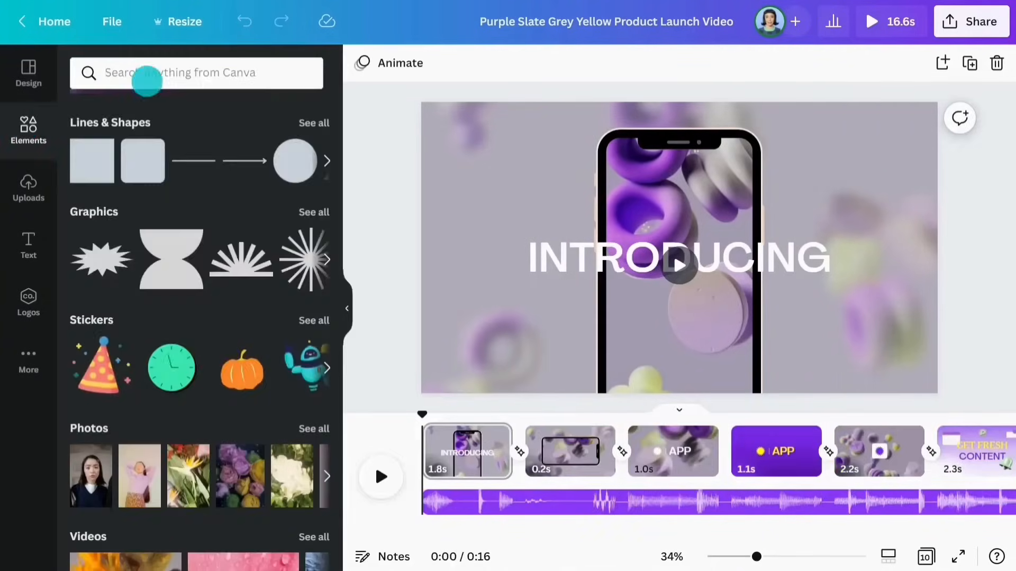
pyautogui.write('light background')
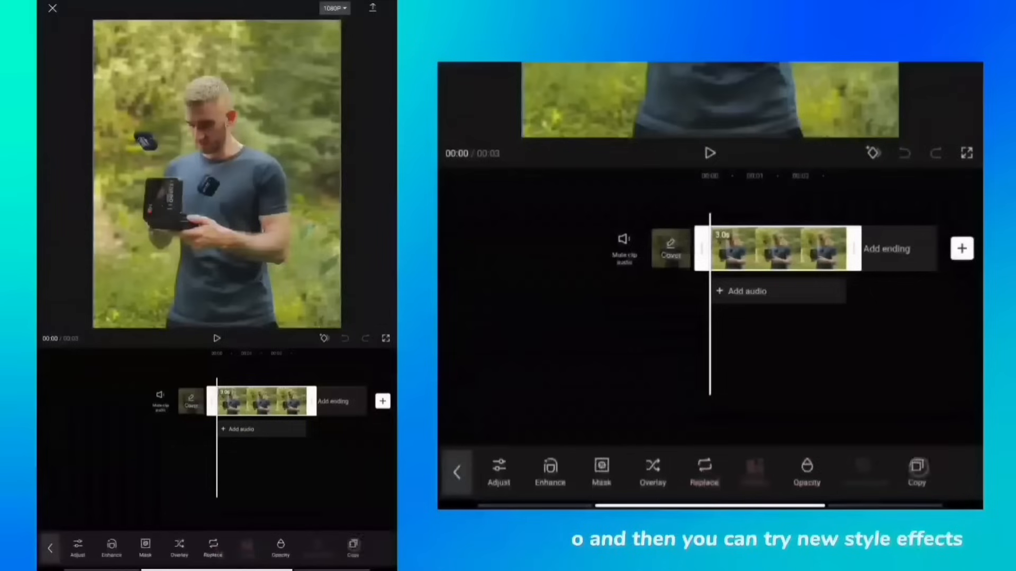
# Step: Apply the Dunkirk filter at strength 88 and play back the clip
pyautogui.click(162, 400)
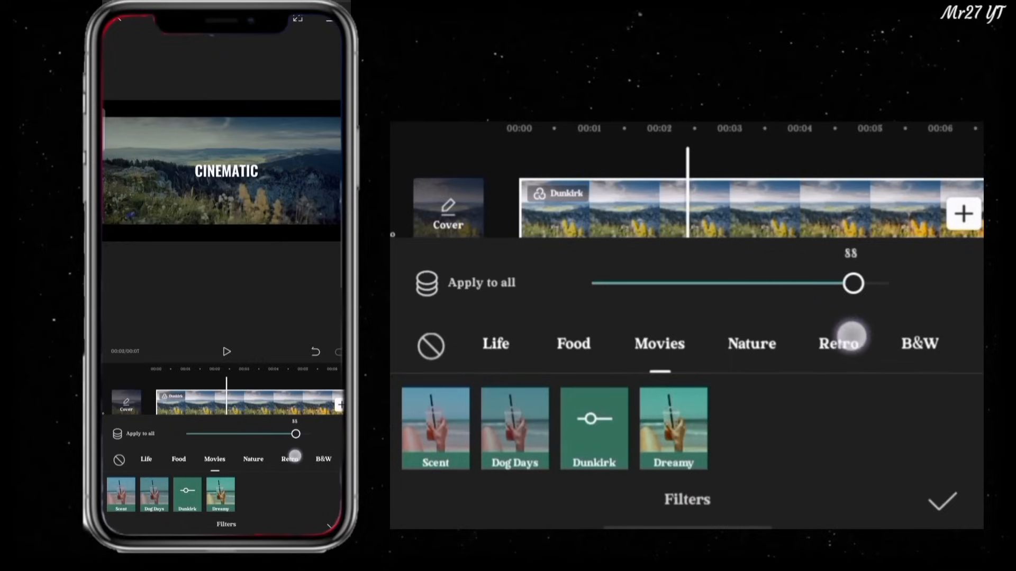
pyautogui.moveTo(853, 284); pyautogui.dragTo(888, 283)
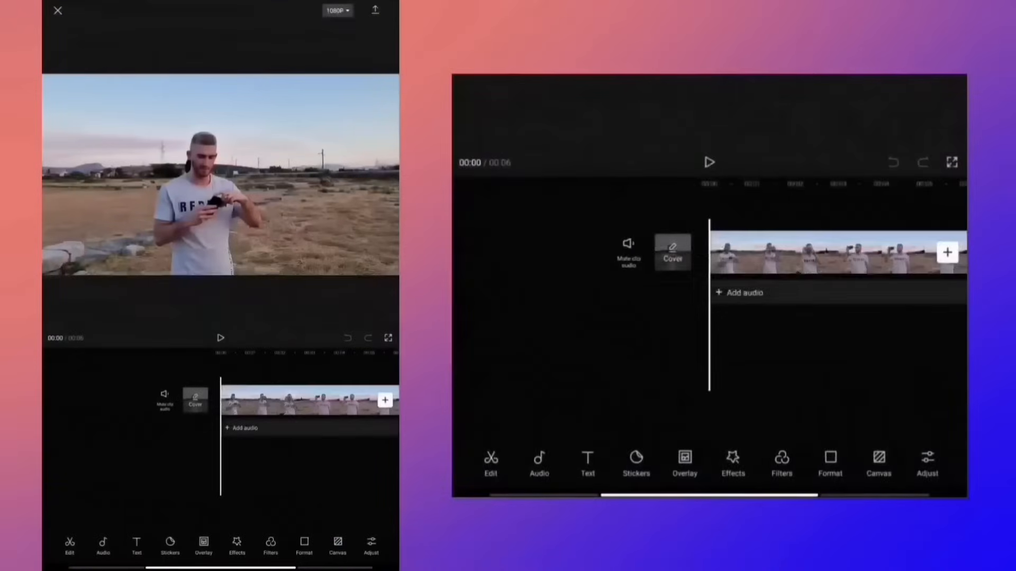
pyautogui.click(709, 163)
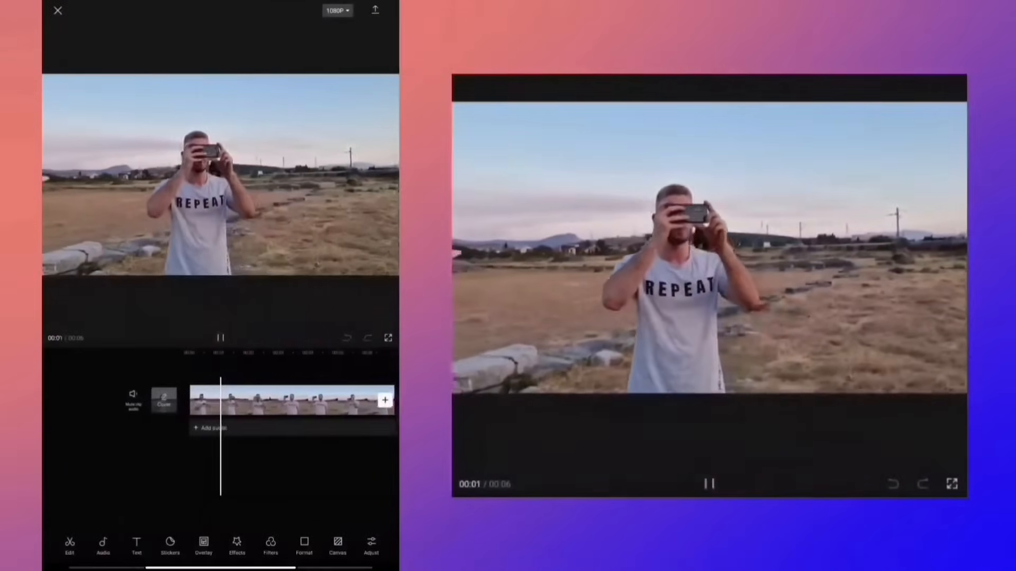